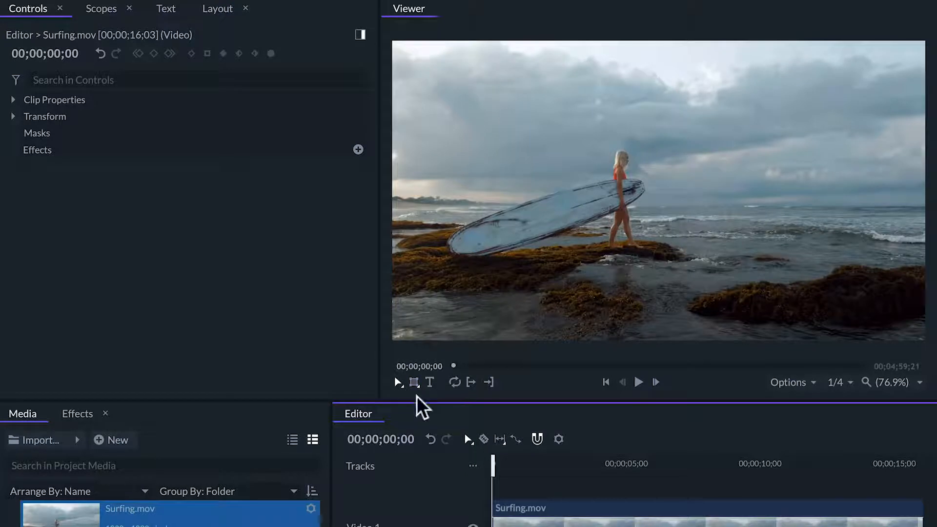
mouse_move(418, 427)
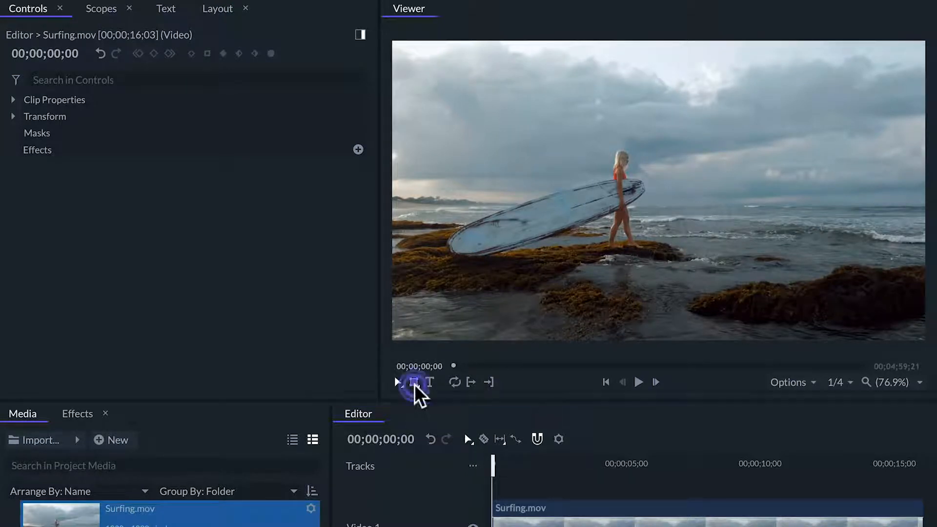
Discard a trial rectangular mask and apply an Ellipse Mask over the surfer
left_click(412, 381)
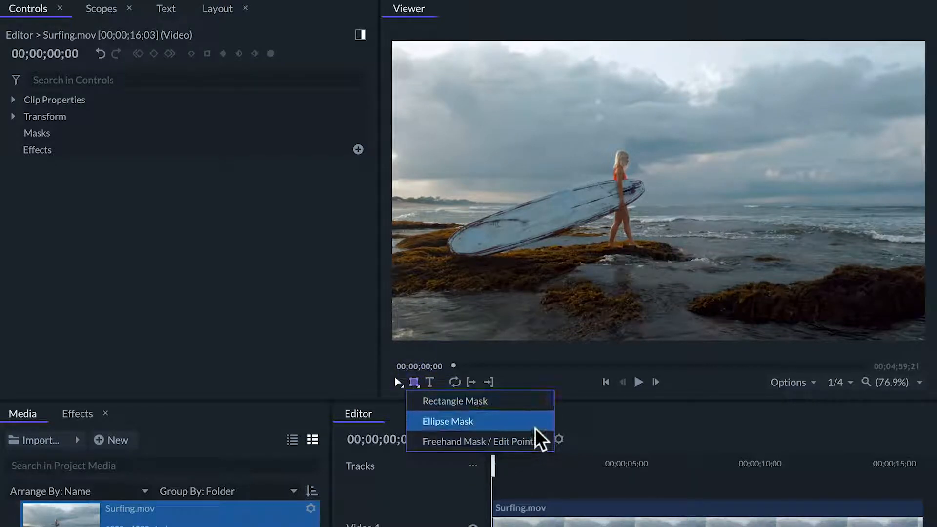
mouse_move(535, 401)
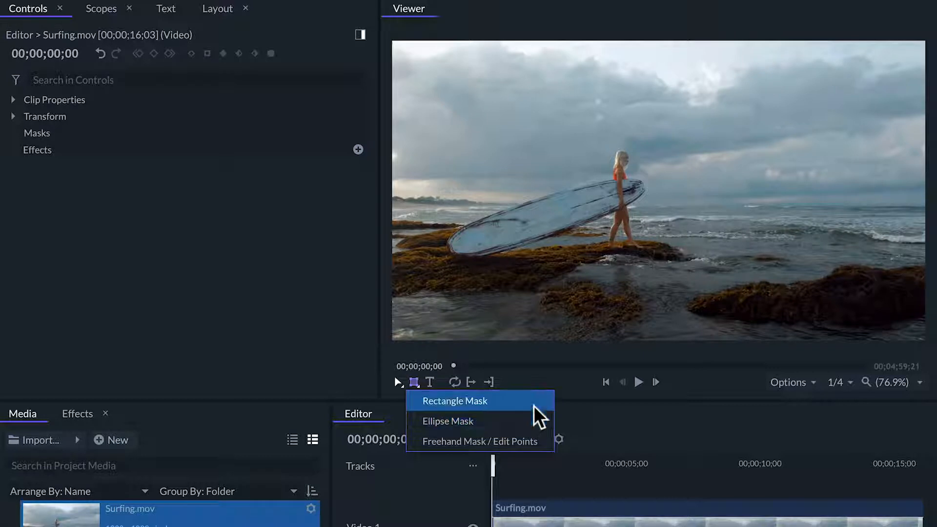
mouse_move(528, 411)
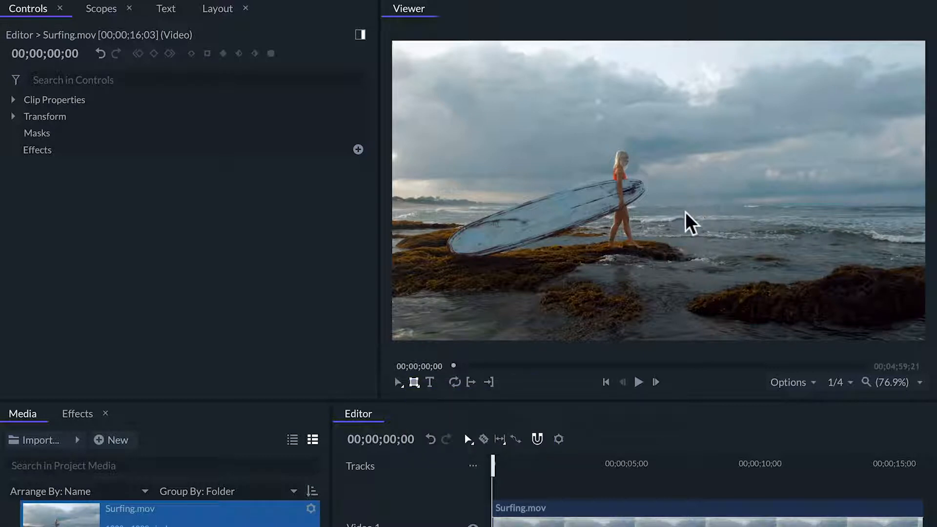
mouse_move(675, 191)
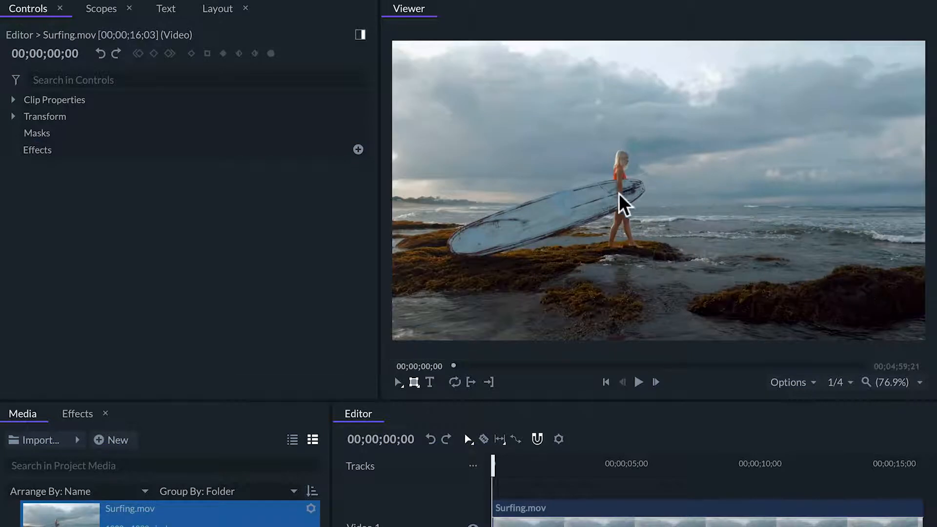
left_click(37, 132)
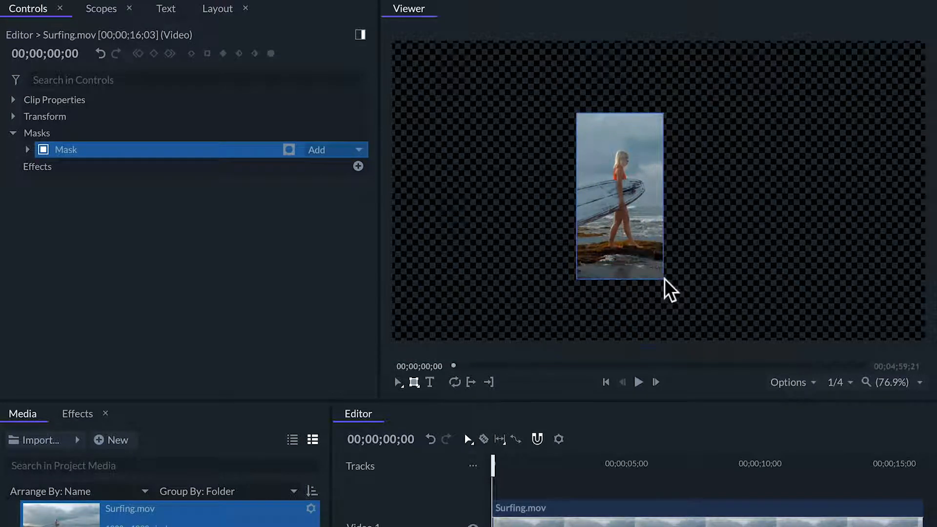
mouse_move(166, 384)
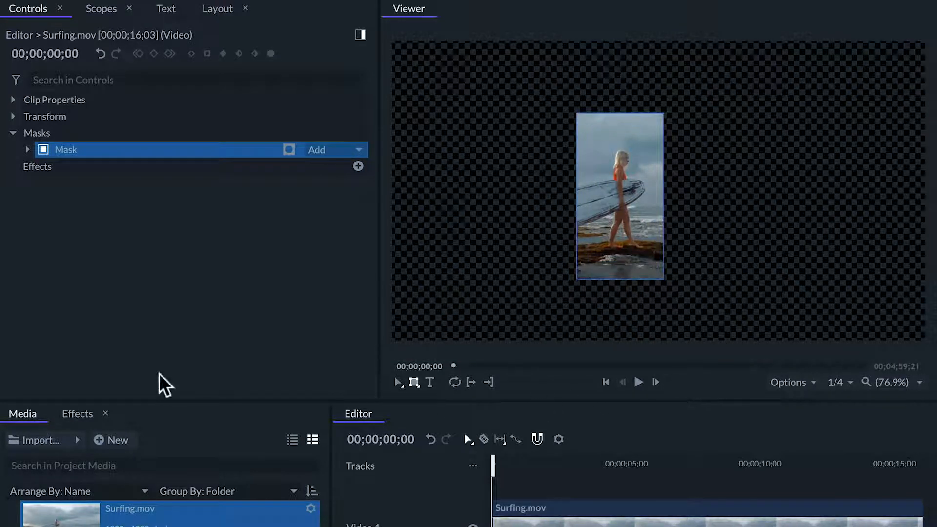
mouse_move(208, 344)
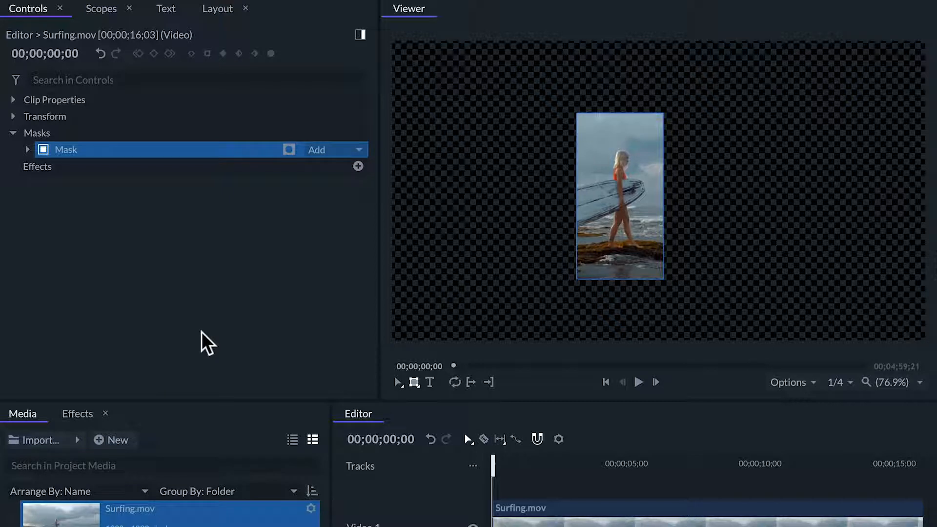
mouse_move(182, 263)
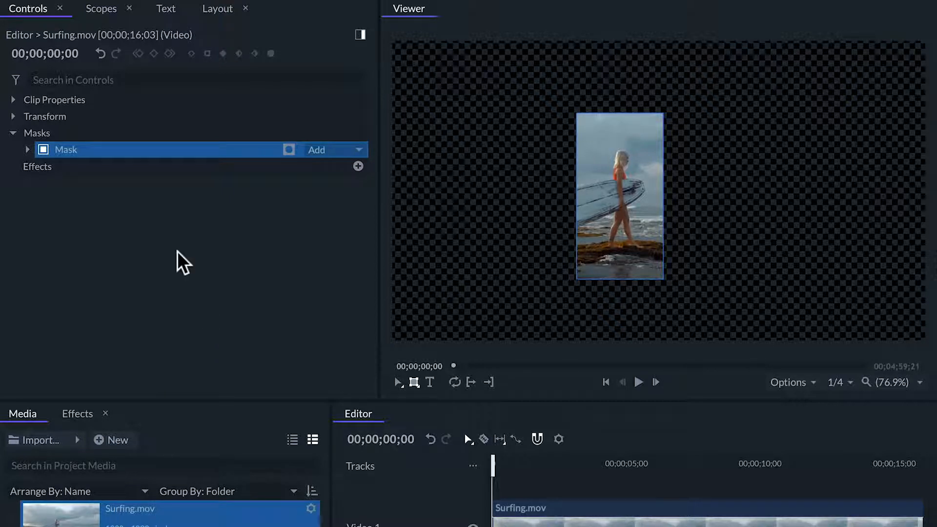
left_click(165, 149)
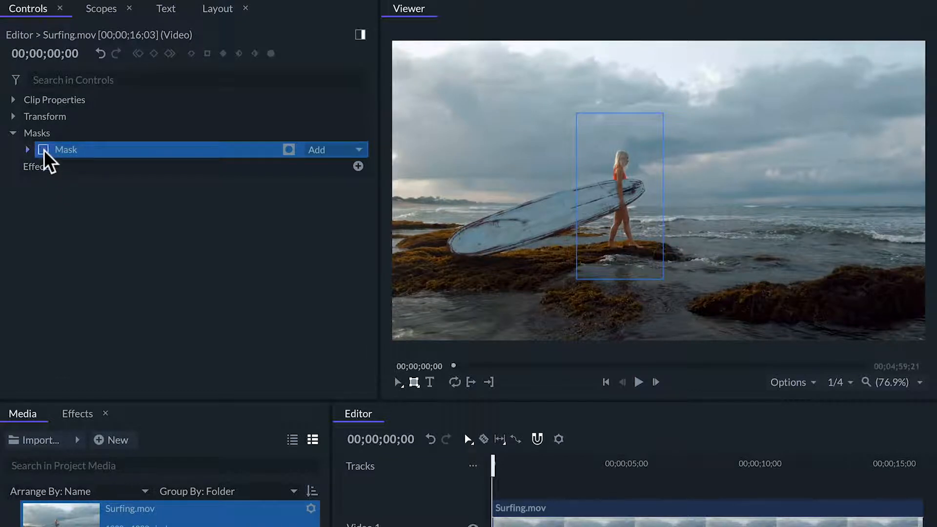
left_click(288, 149)
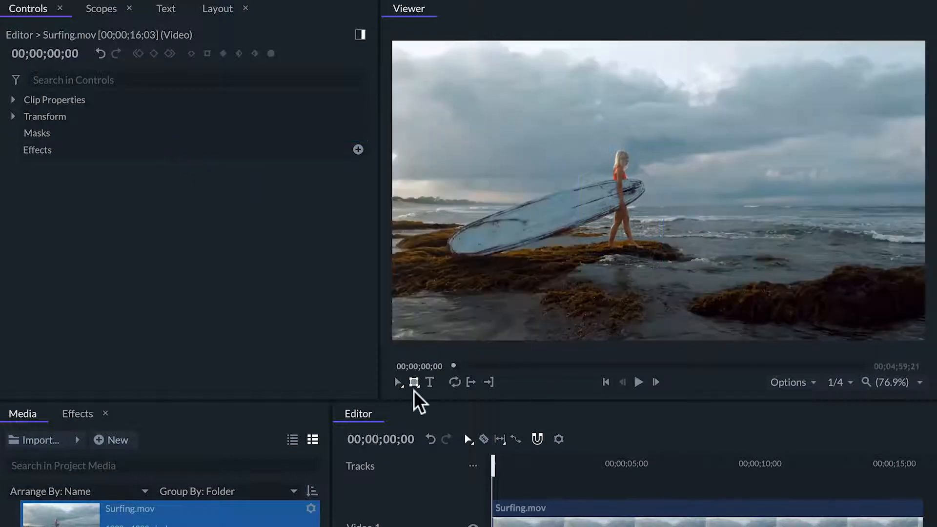
left_click(414, 381)
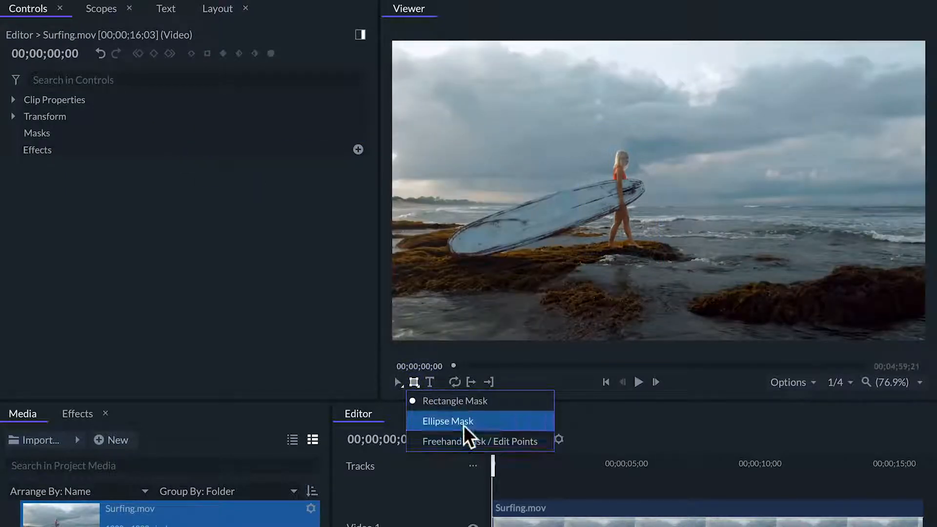
left_click(447, 421)
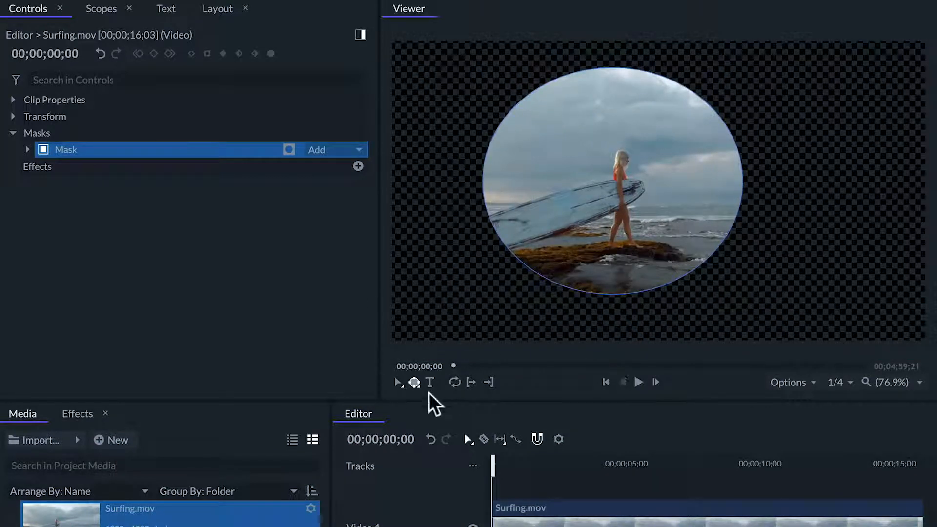
Switch the mask type to Freehand Mask from the mask shapes list
left_click(413, 381)
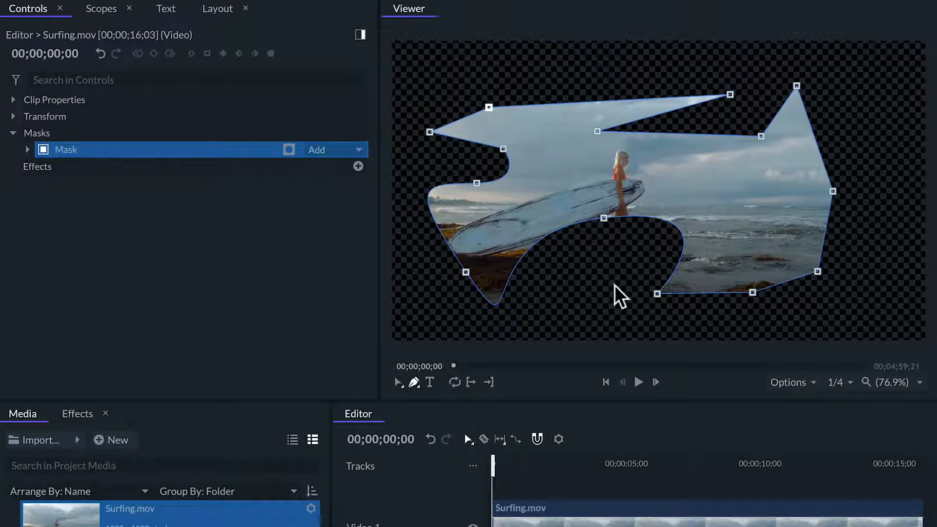
mouse_move(474, 374)
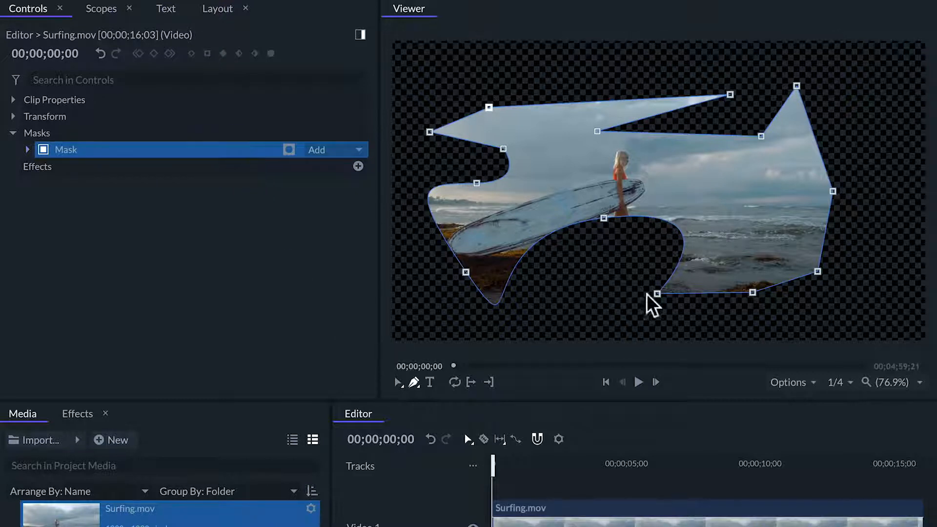
mouse_move(621, 239)
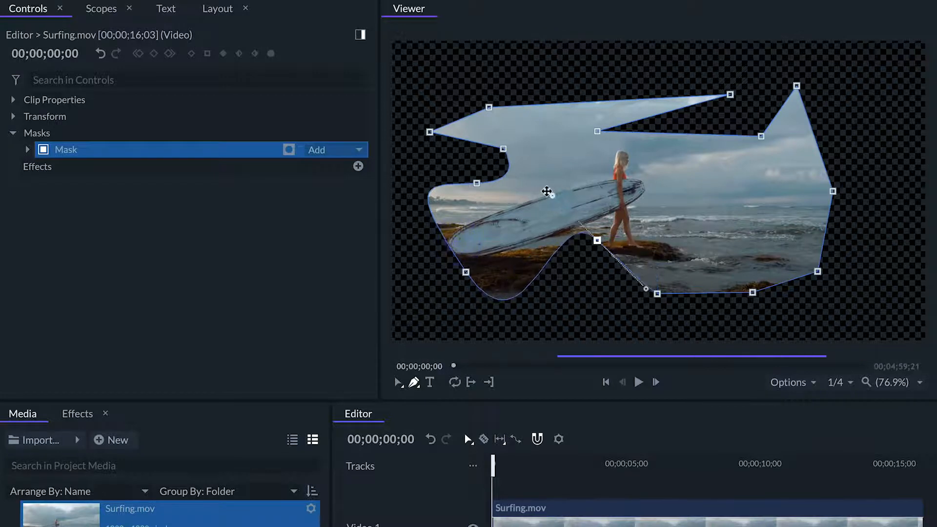
Bring up the context options for the left mask points in the Viewer
right_click(588, 234)
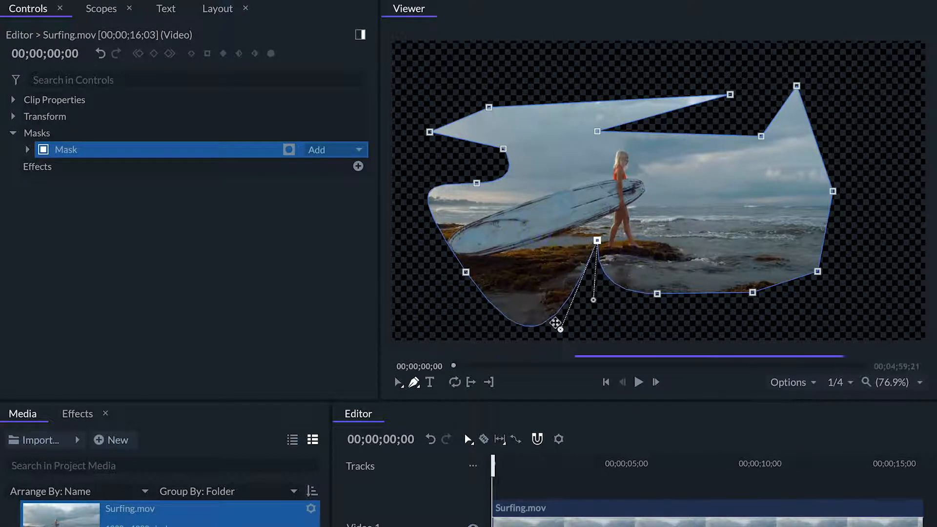
right_click(590, 234)
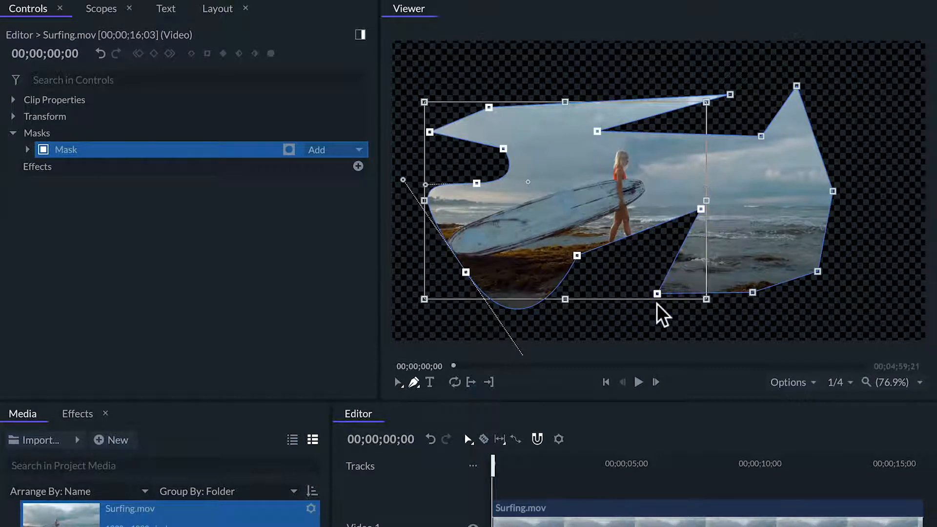
mouse_move(669, 331)
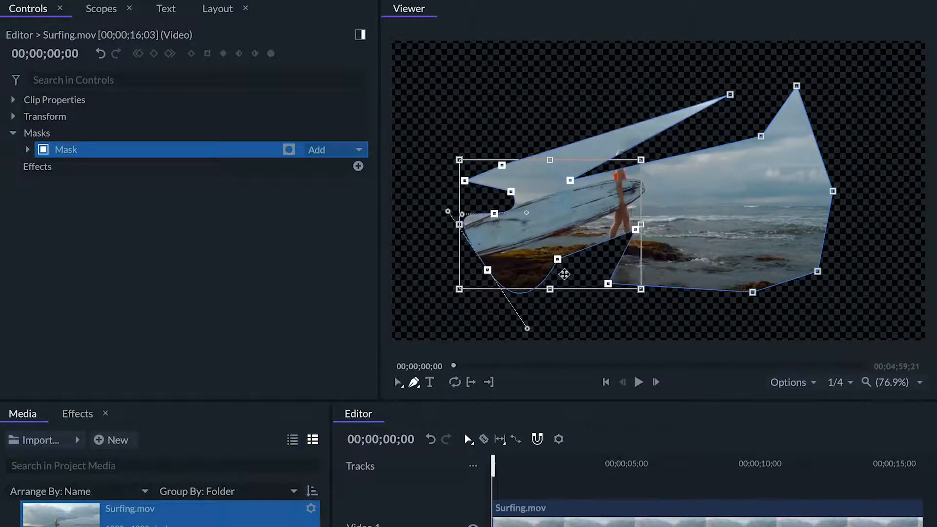
Make the chosen mask points Linear, then remove the arrow-notch point and the lower point
right_click(564, 274)
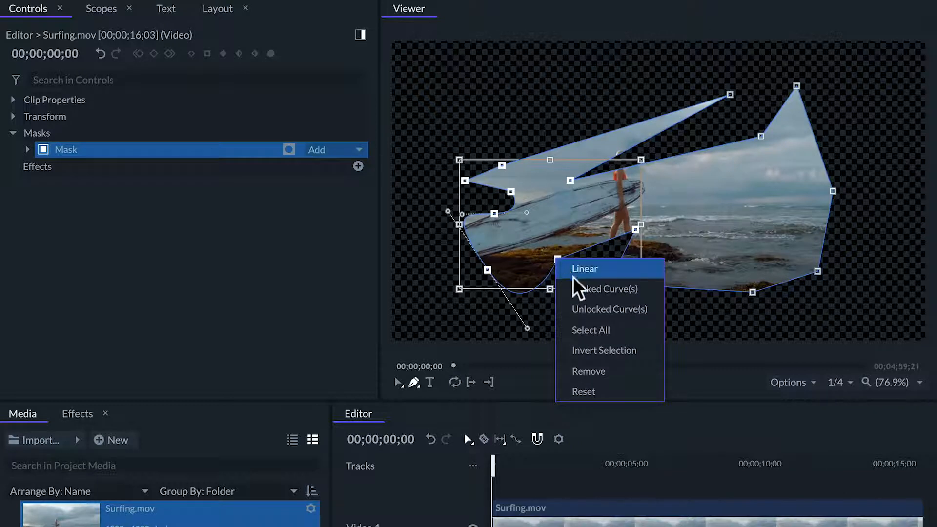
left_click(584, 269)
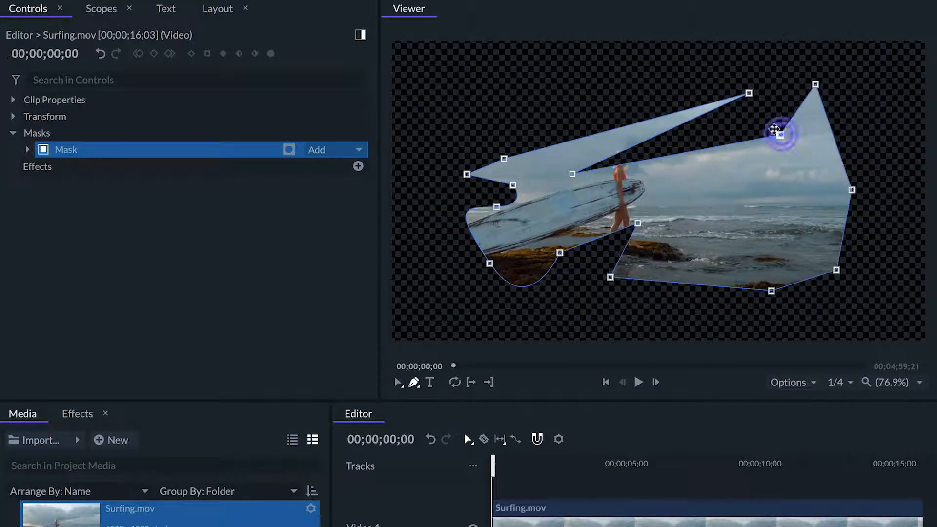
right_click(777, 131)
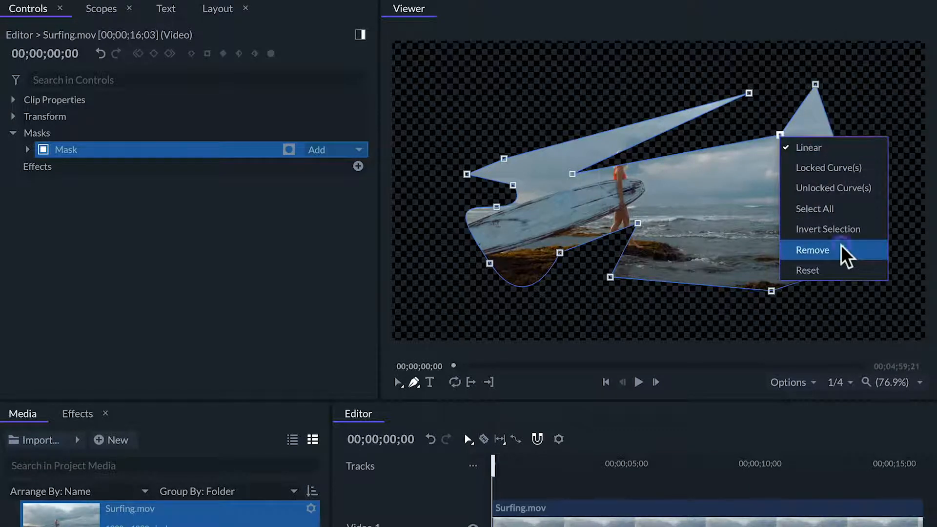
left_click(812, 250)
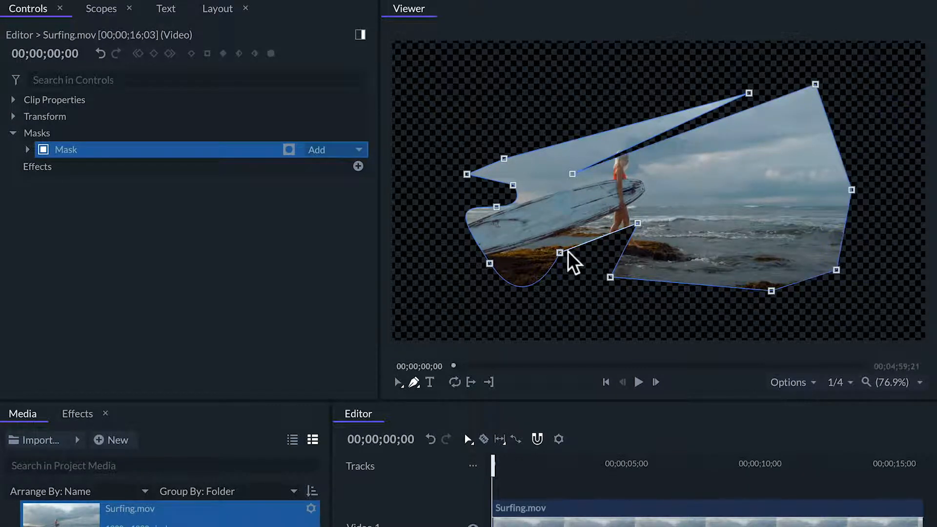
right_click(559, 252)
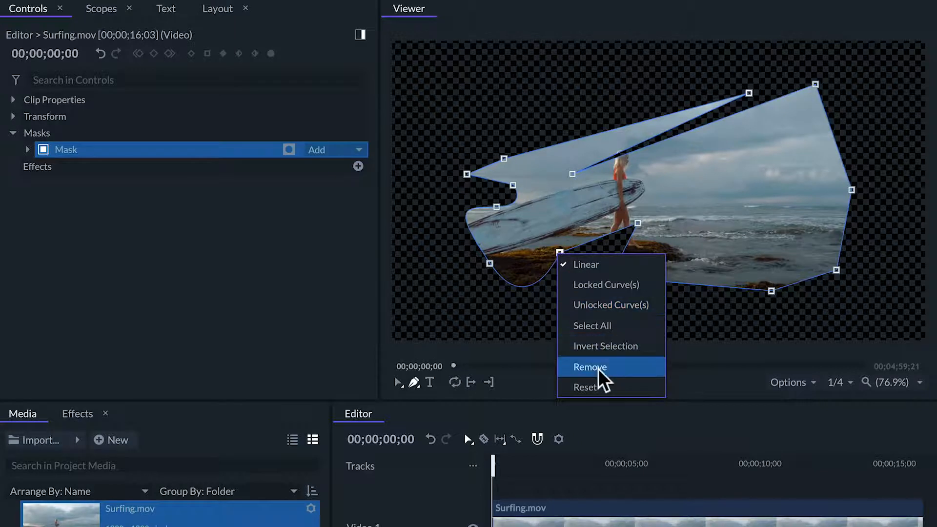
left_click(589, 366)
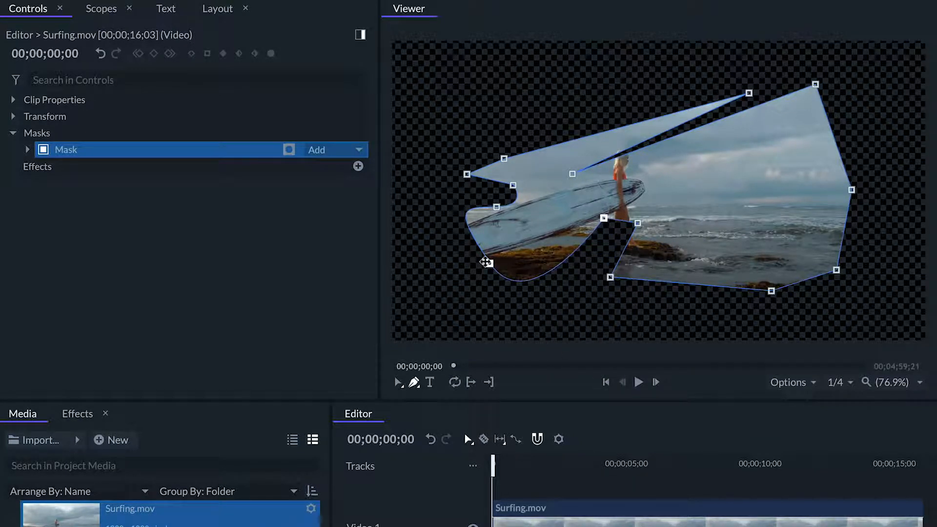
Under Mask > Shape, feather Both sides at 6 px with 7 px roundness
left_click(27, 149)
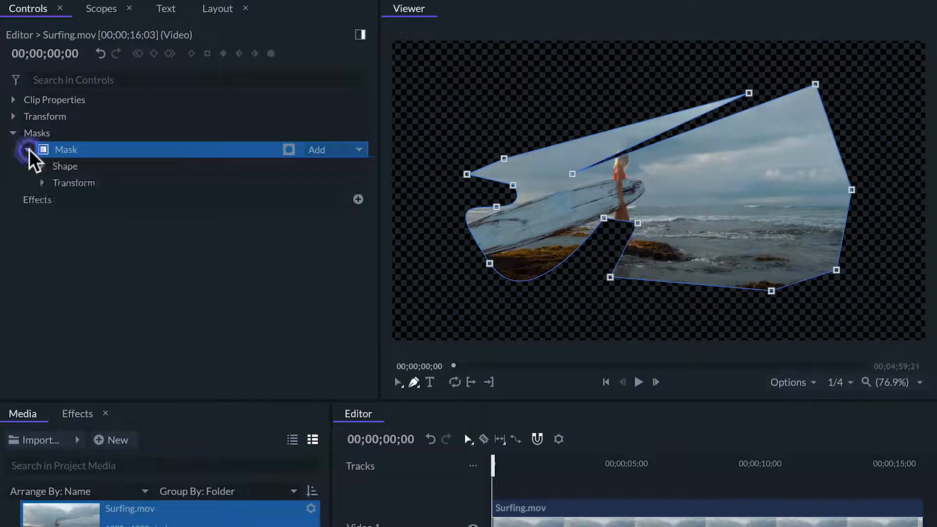
left_click(42, 166)
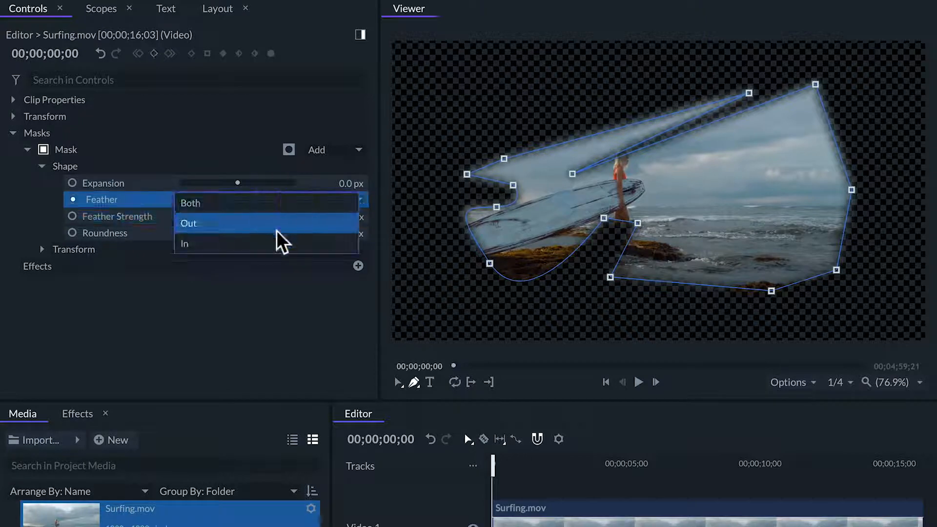
left_click(188, 223)
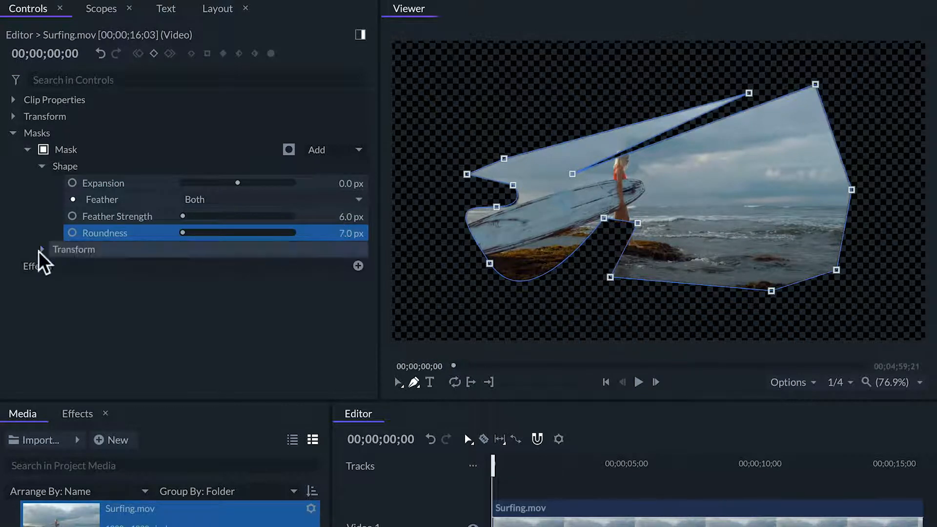
left_click(42, 249)
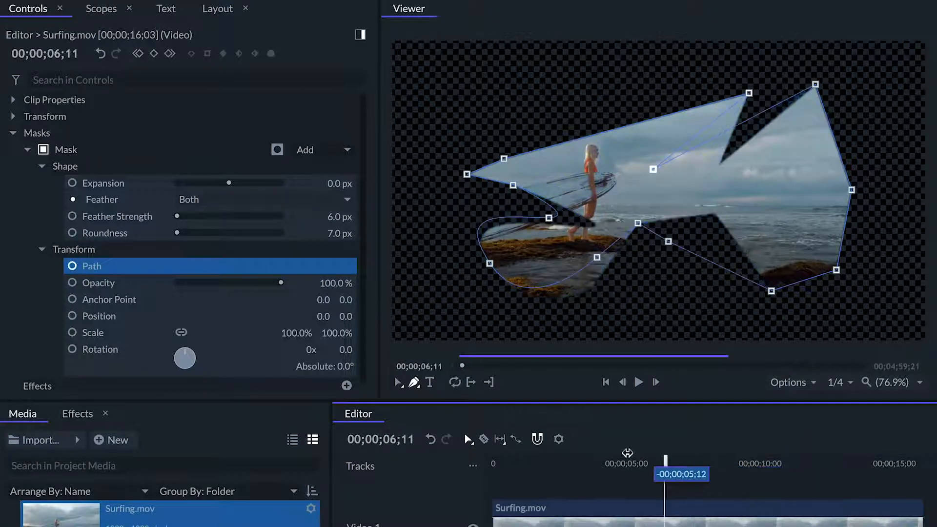
Return the playhead to the clip start and edit the Mask Transform values
left_click(604, 381)
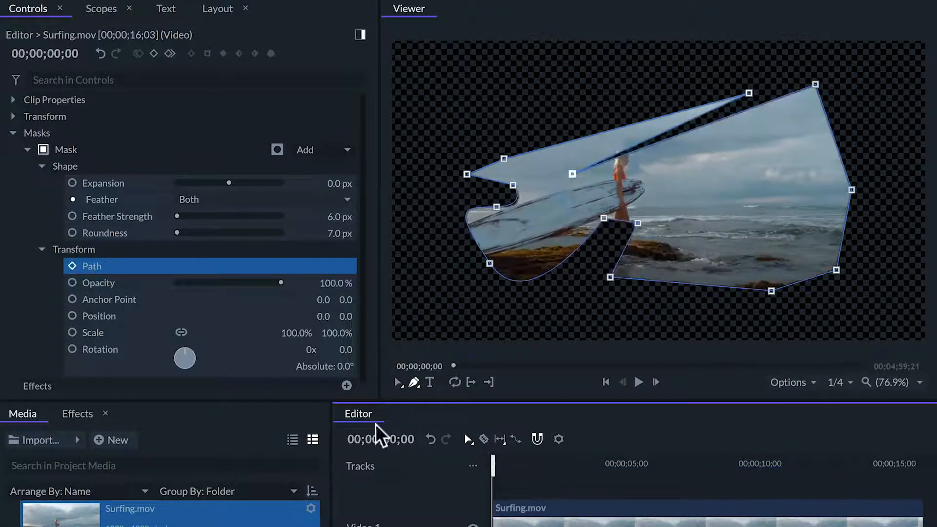
left_click(99, 283)
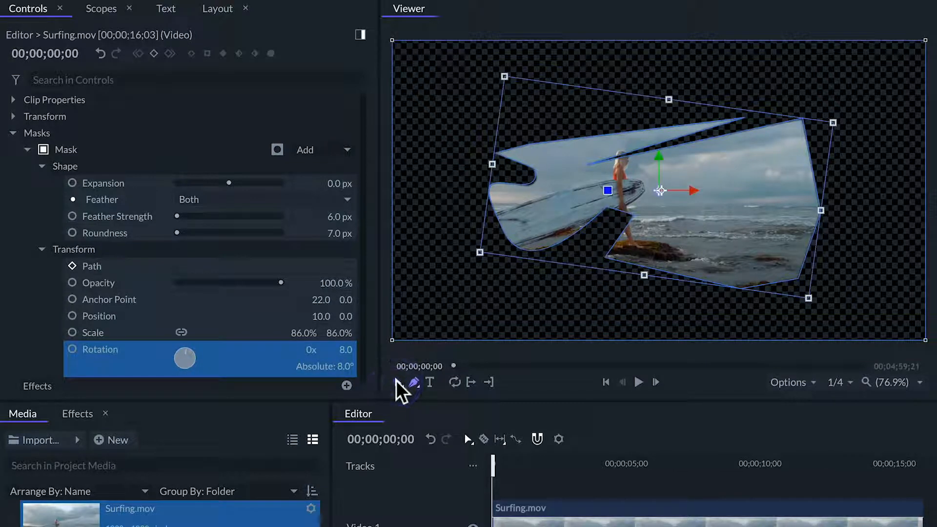
Select the Transform tool for moving and scaling the whole mask
left_click(66, 149)
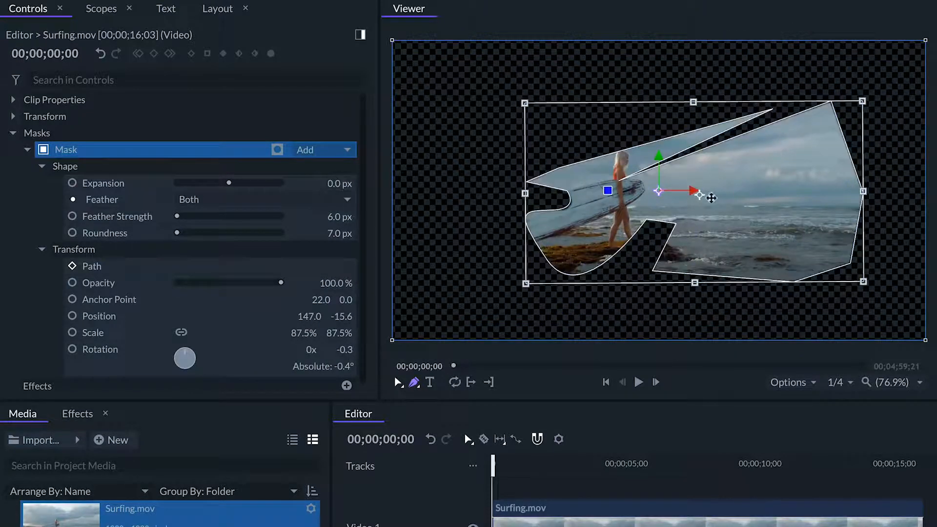
mouse_move(693, 191)
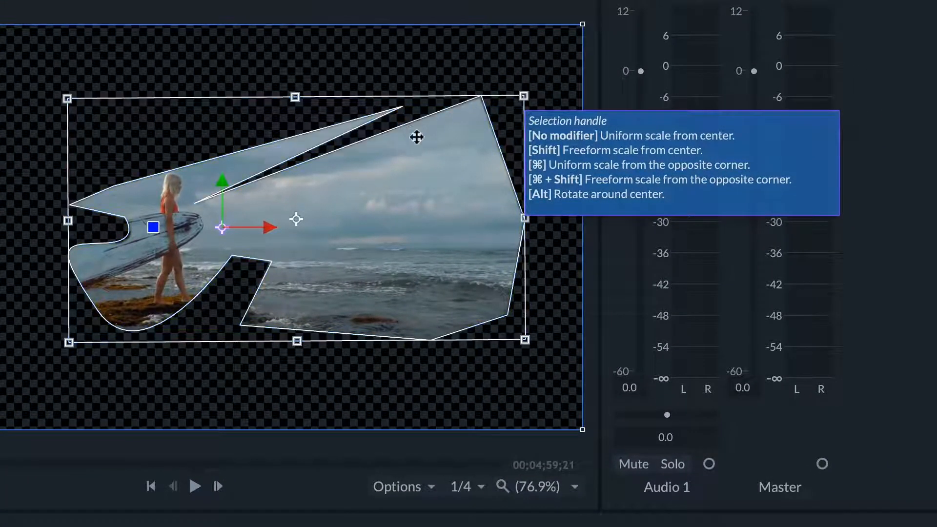
mouse_move(286, 210)
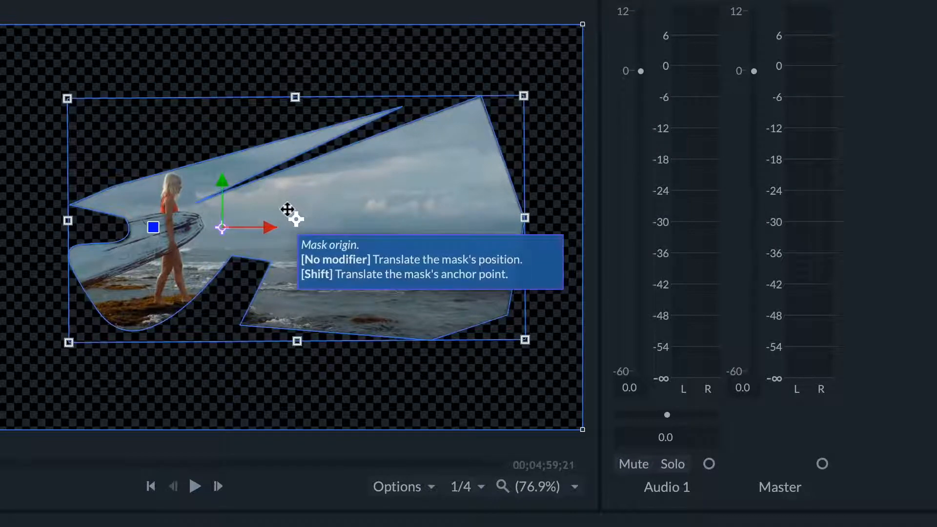